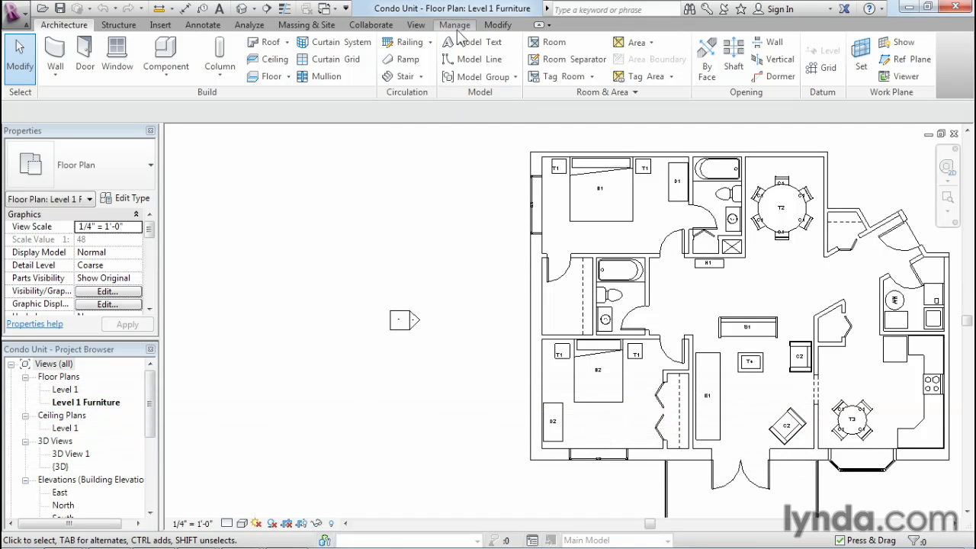
Open Object Styles from the Manage tab.
left_click(455, 24)
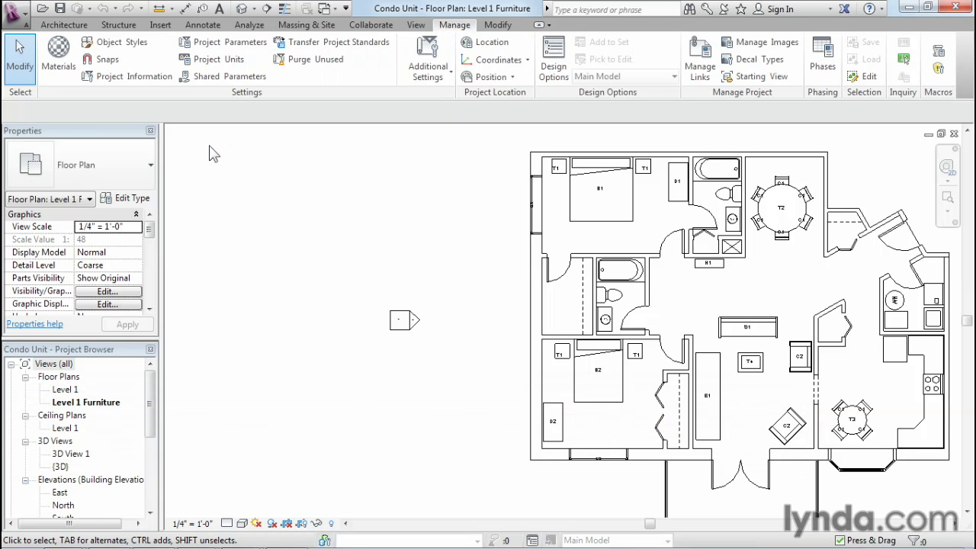
mouse_move(114, 42)
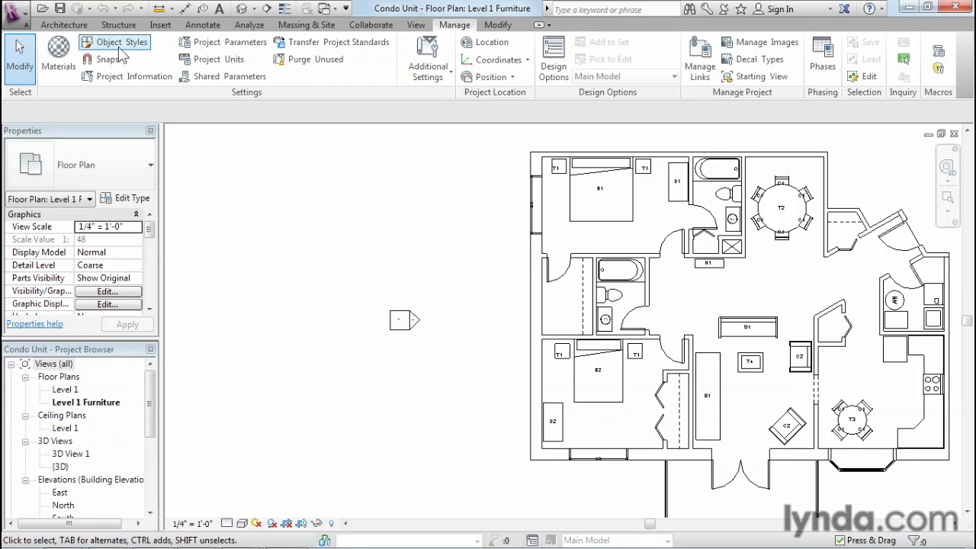
left_click(121, 42)
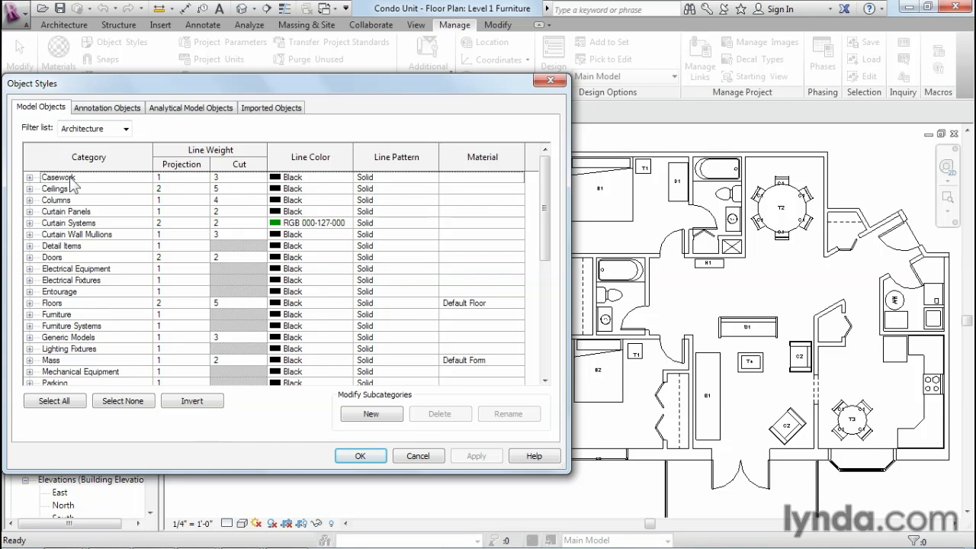
mouse_move(82, 362)
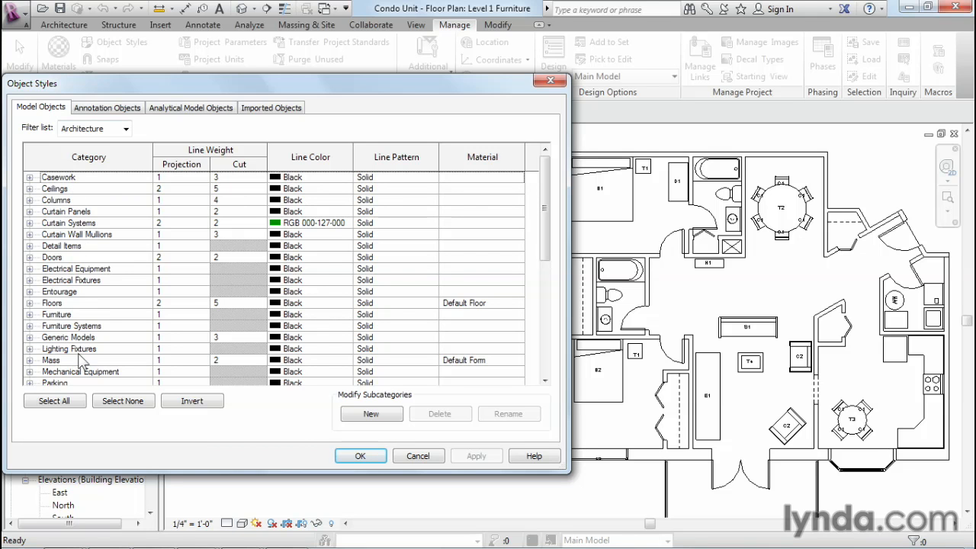
mouse_move(64, 221)
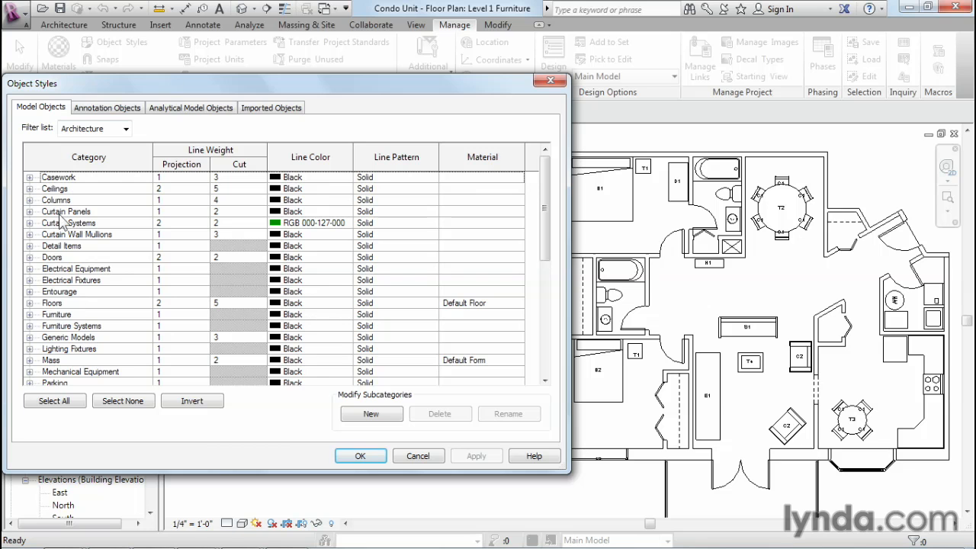
mouse_move(68, 188)
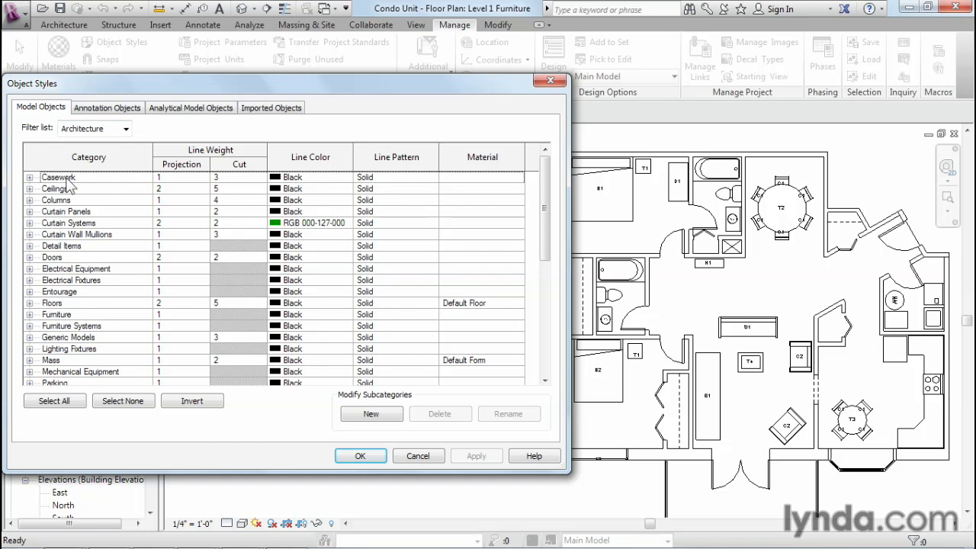
Select the Casework category, then cancel Object Styles without changes.
left_click(58, 177)
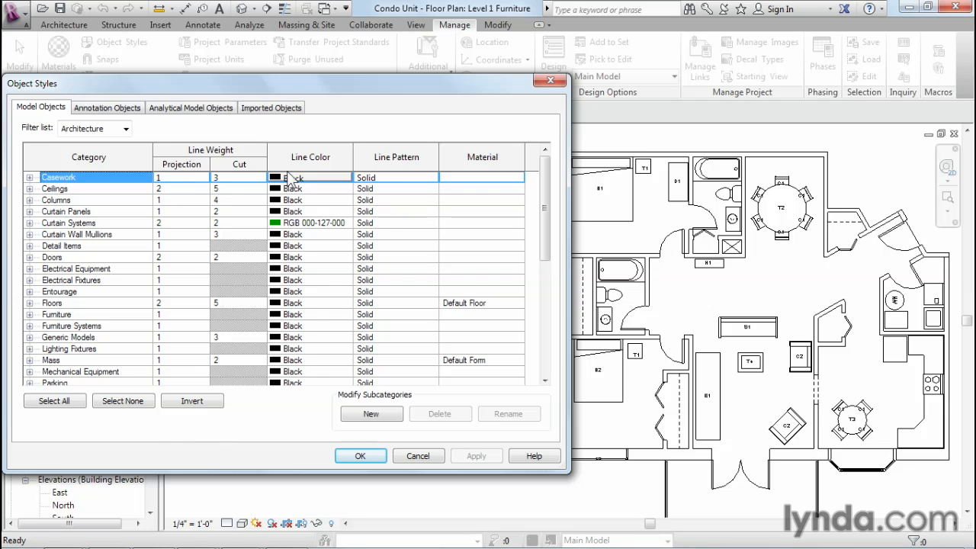
mouse_move(389, 183)
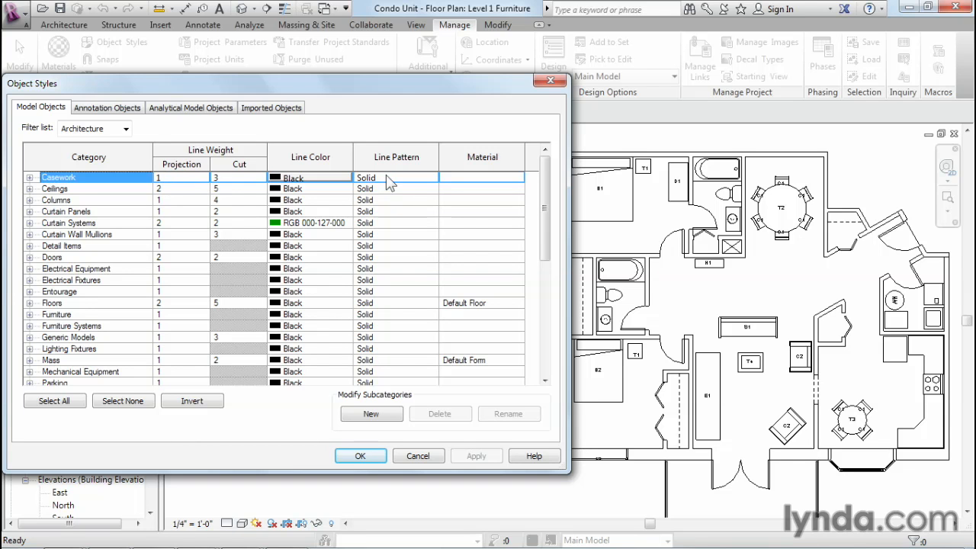
mouse_move(418, 455)
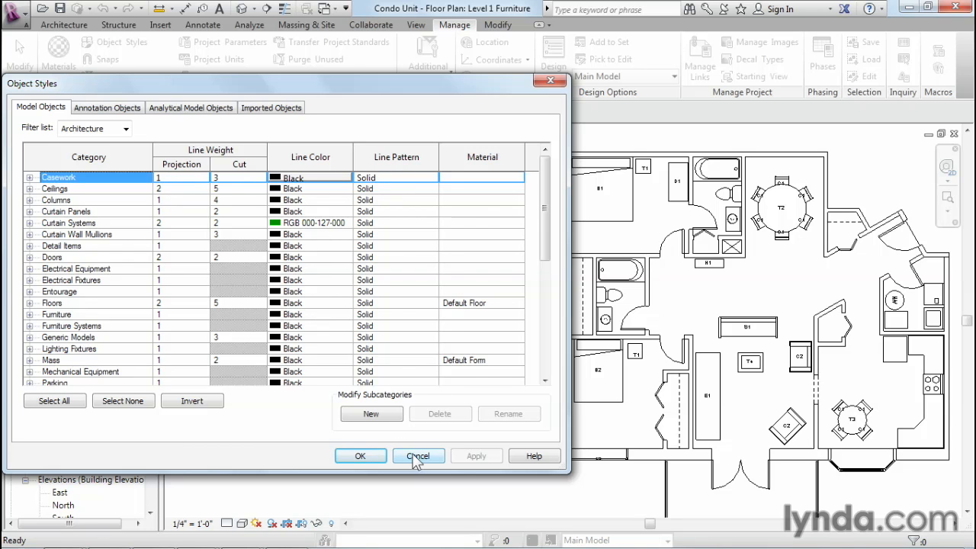
left_click(418, 455)
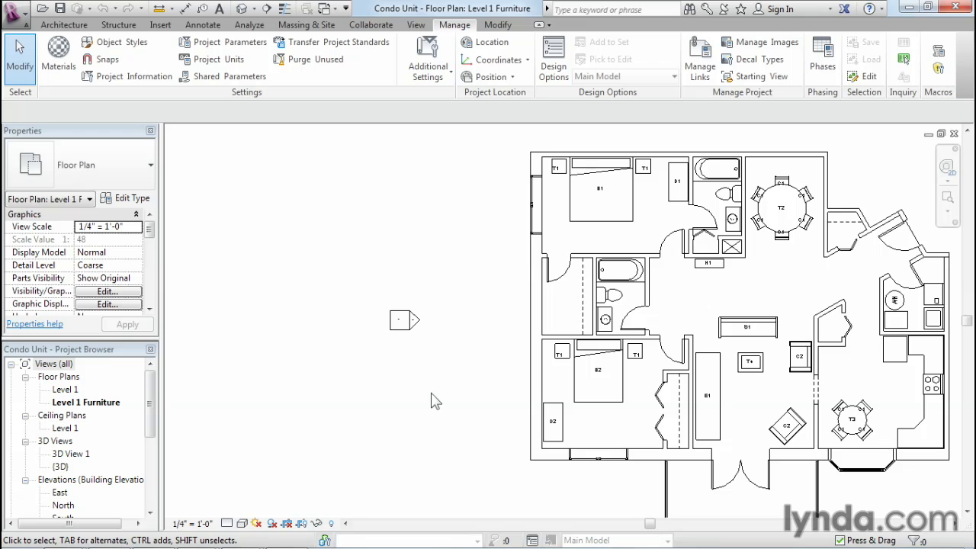
mouse_move(230, 179)
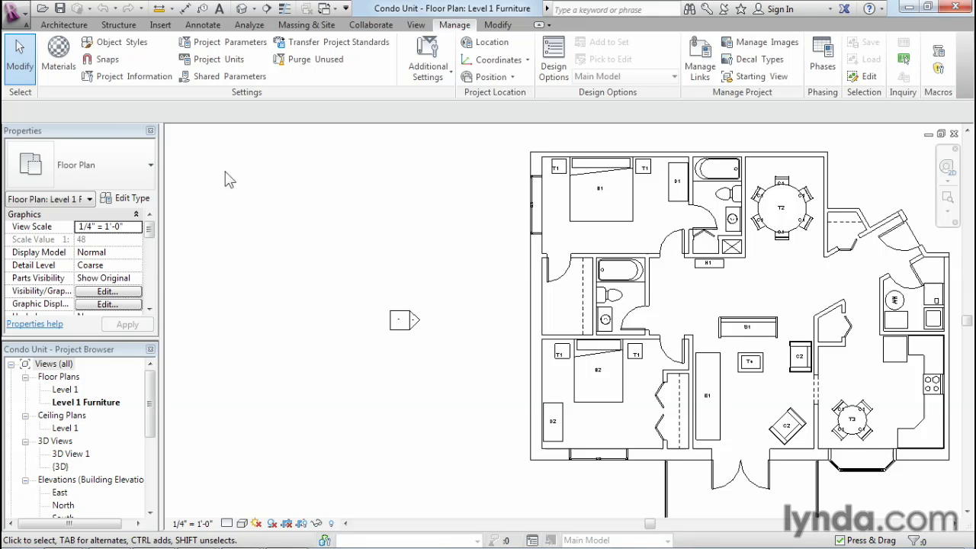
mouse_move(541, 320)
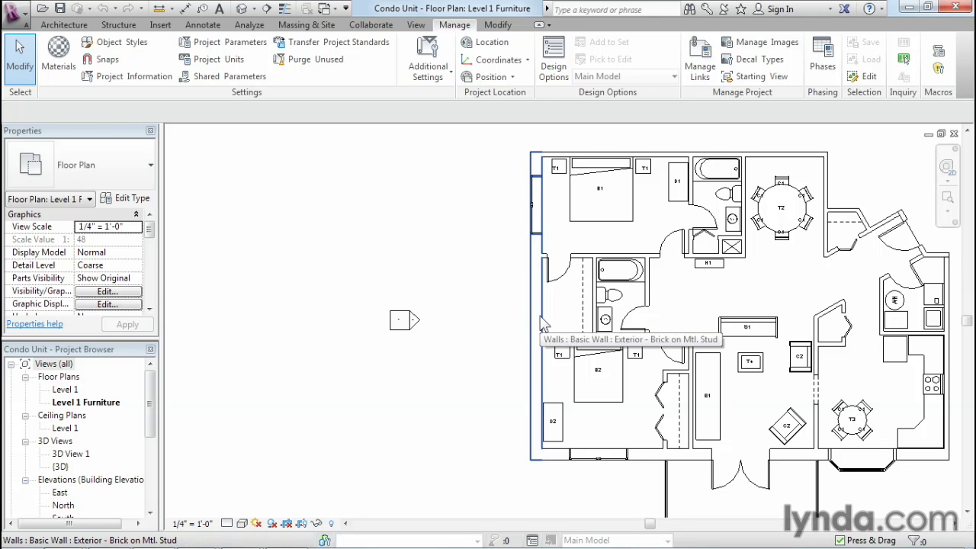
mouse_move(568, 271)
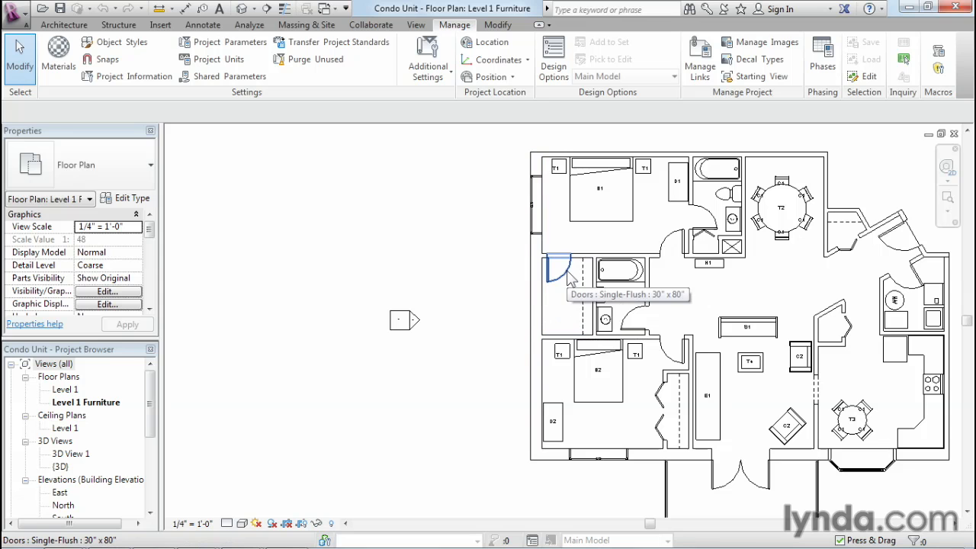
Select the door beside the bathroom and return to the Architecture tab.
left_click(600, 188)
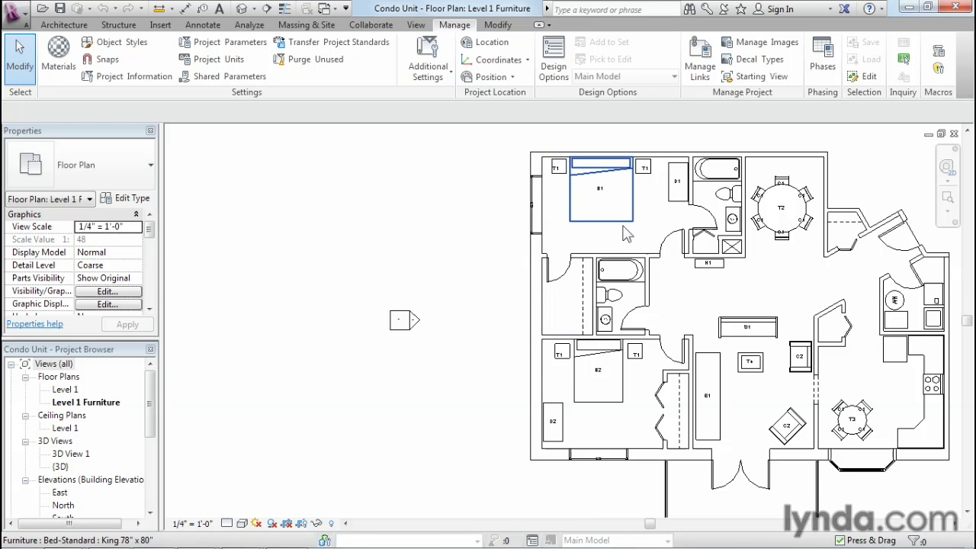
mouse_move(625, 229)
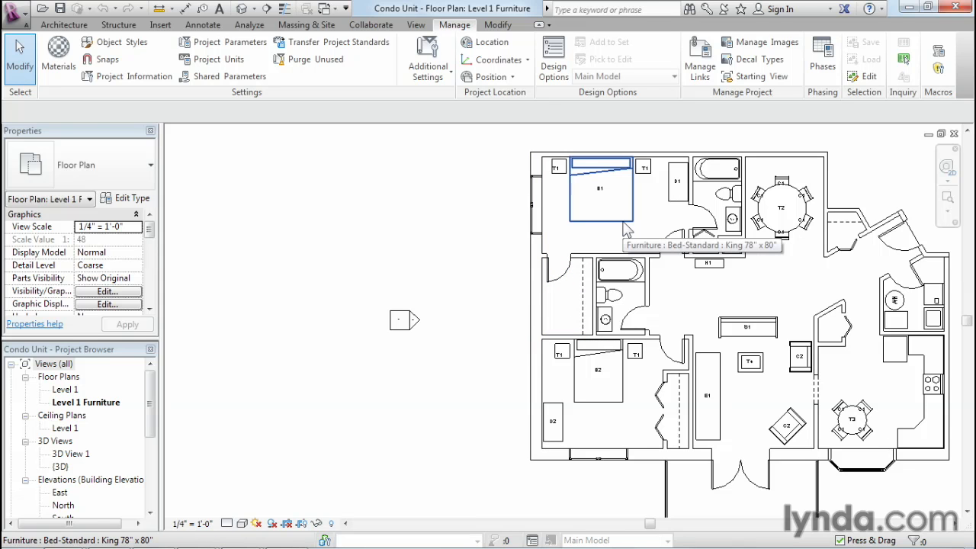
left_click(63, 24)
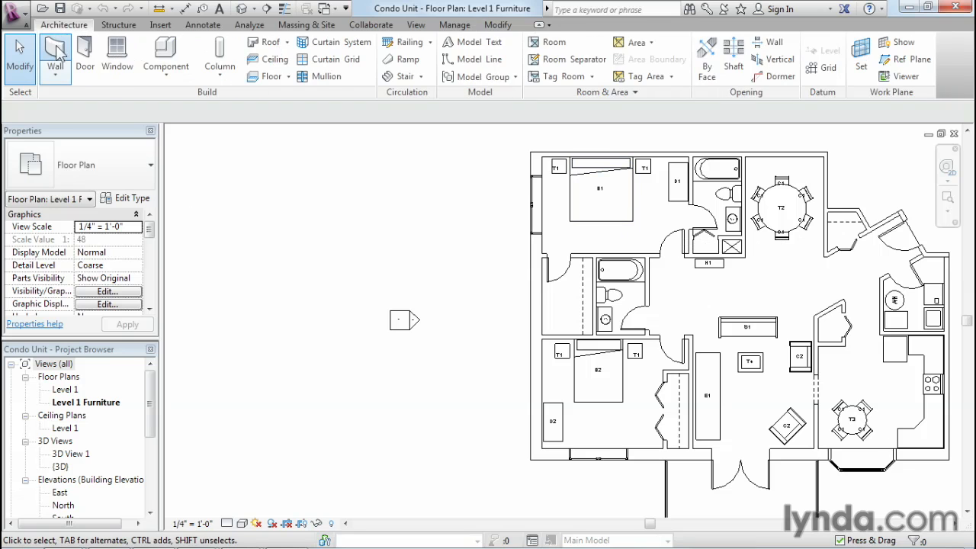
Draw a short partition wall left of the plan and add a door.
left_click(55, 54)
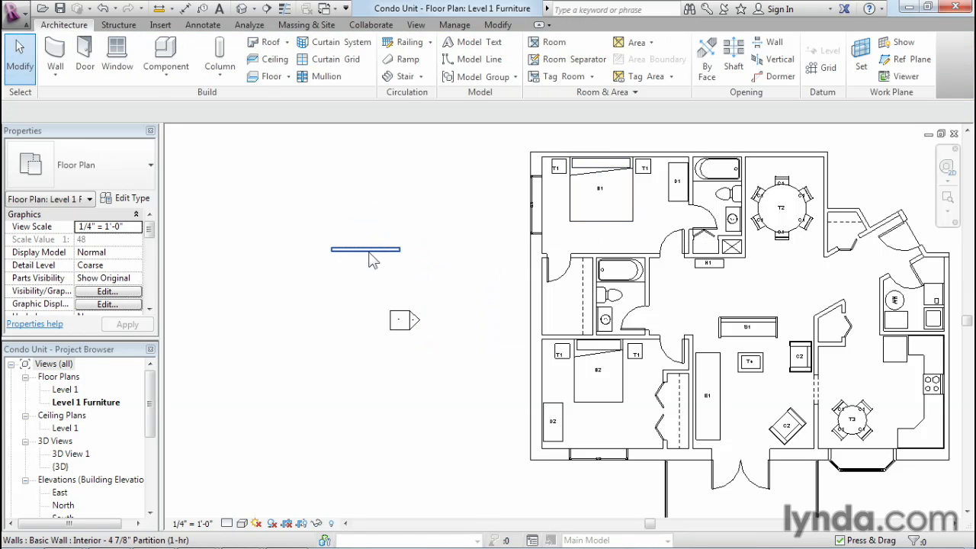
mouse_move(369, 251)
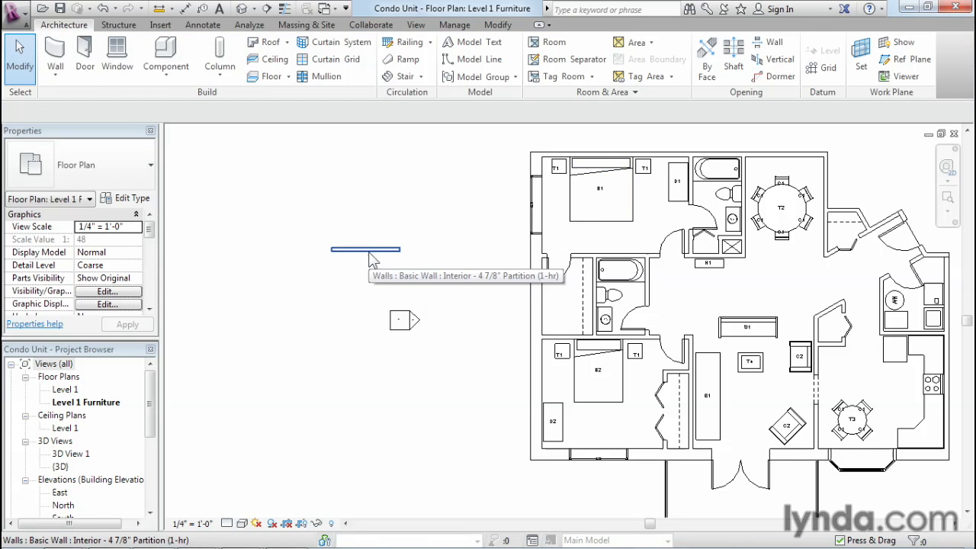
left_click(84, 53)
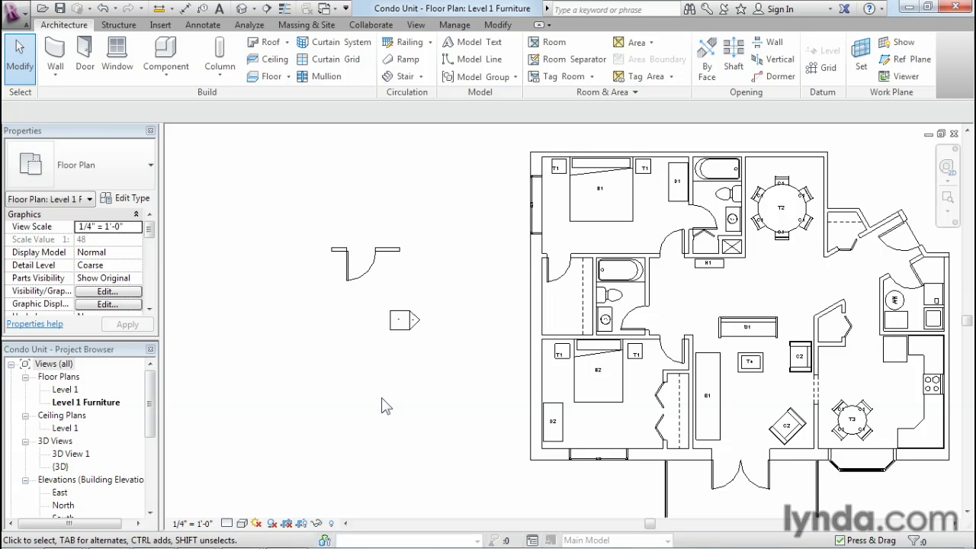
mouse_move(415, 24)
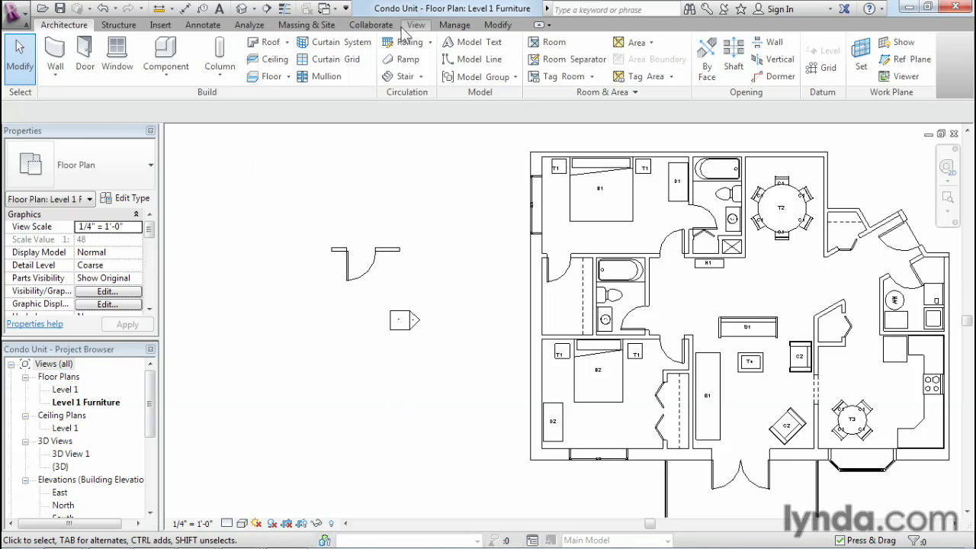
Uncheck the Furniture category in Visibility/Graphic Overrides for Level 1 Furniture.
left_click(416, 24)
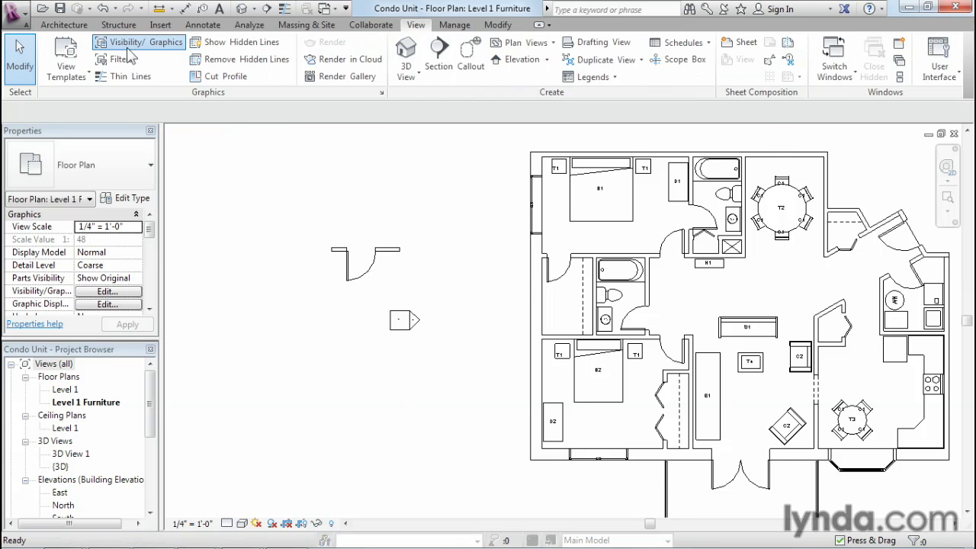
left_click(137, 42)
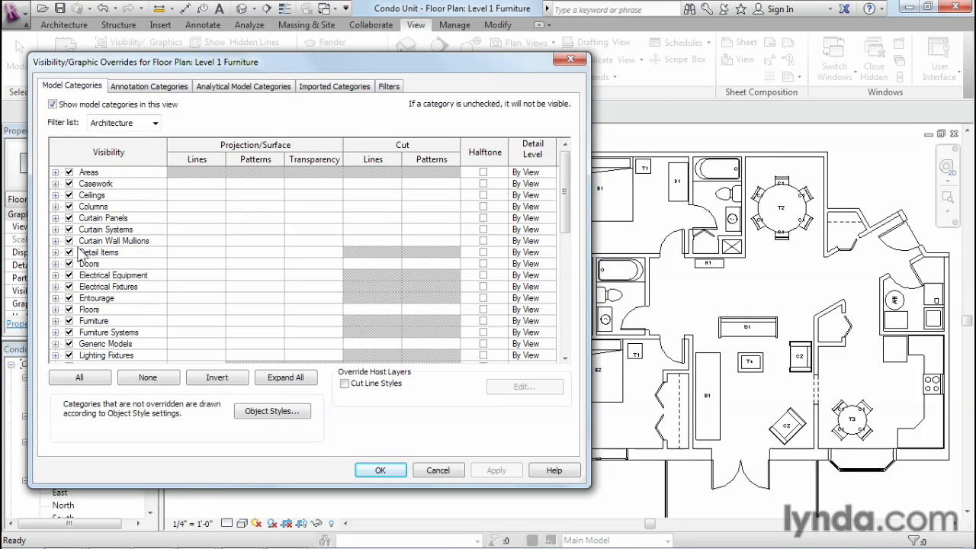
left_click(94, 321)
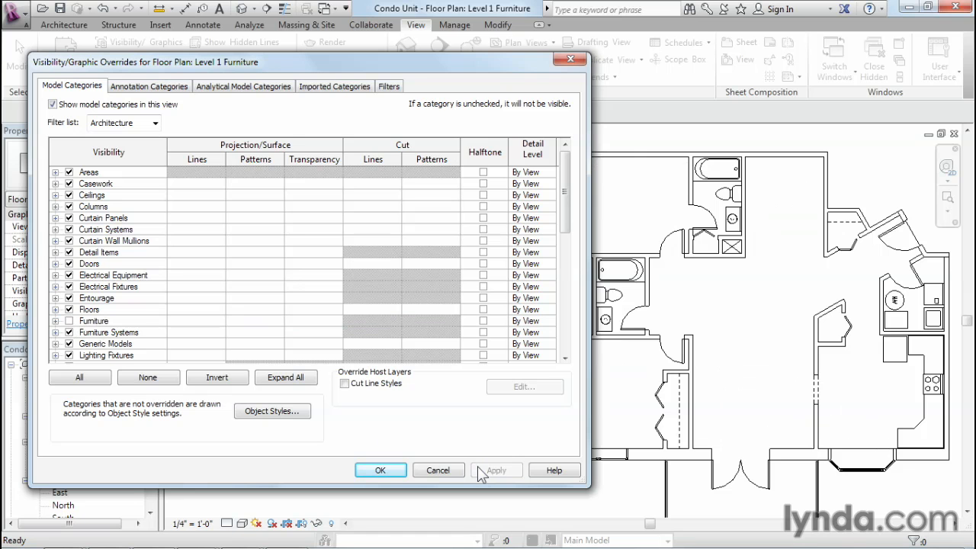
mouse_move(438, 469)
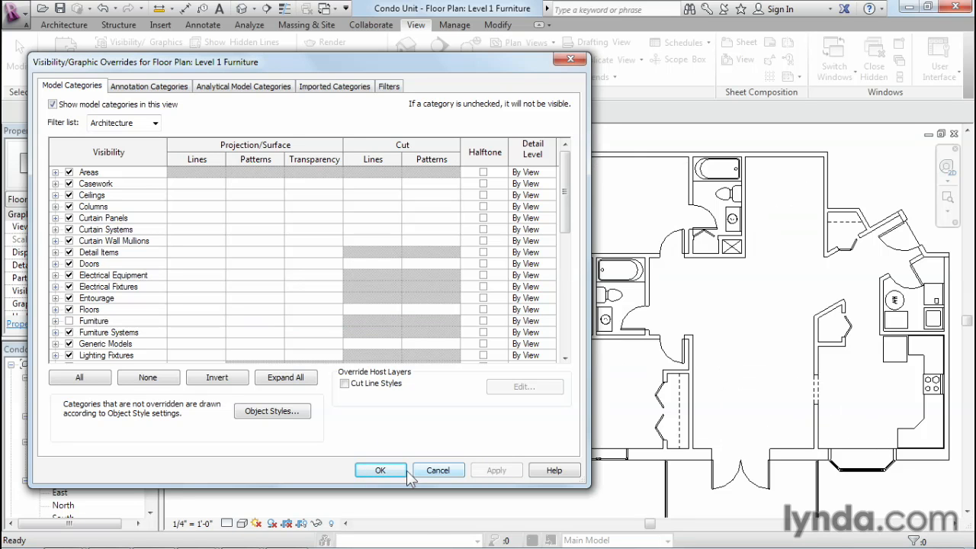
left_click(381, 470)
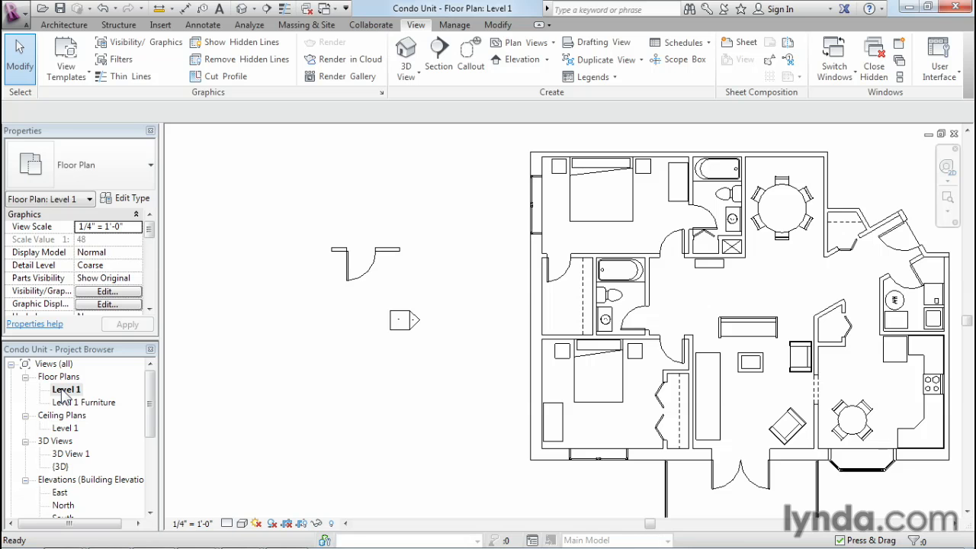
mouse_move(139, 42)
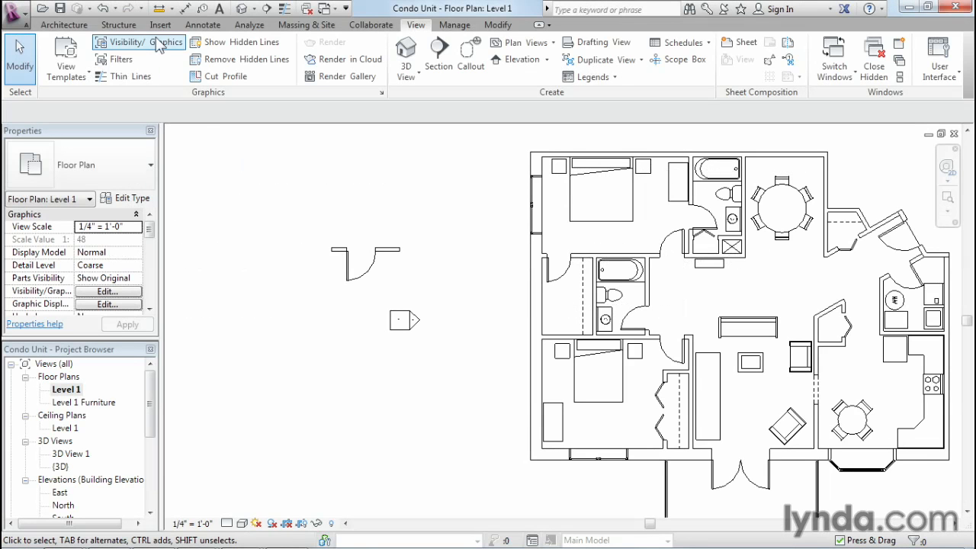
Reopen Object Styles, expand Casework and Curtain Panels, and select door Plan Swing.
left_click(454, 24)
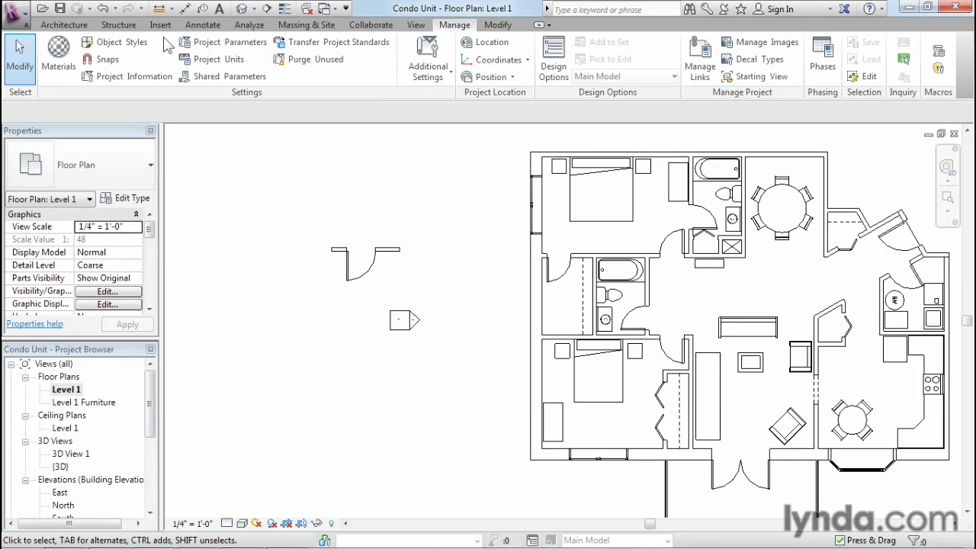
left_click(122, 41)
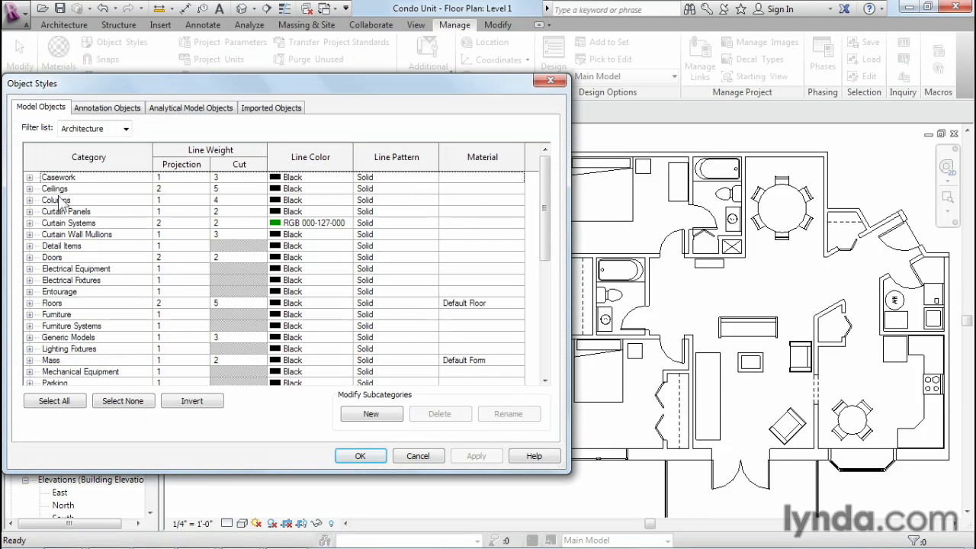
mouse_move(33, 301)
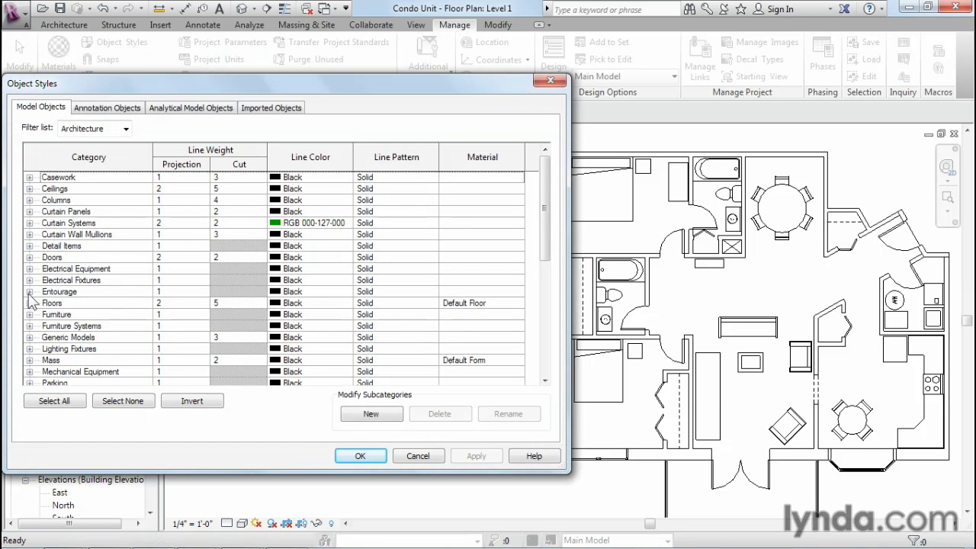
mouse_move(33, 187)
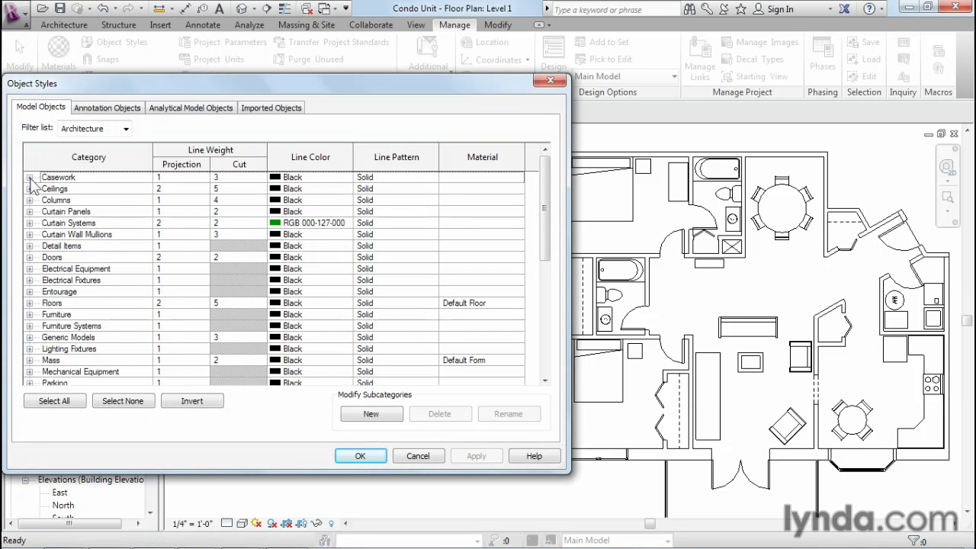
left_click(29, 176)
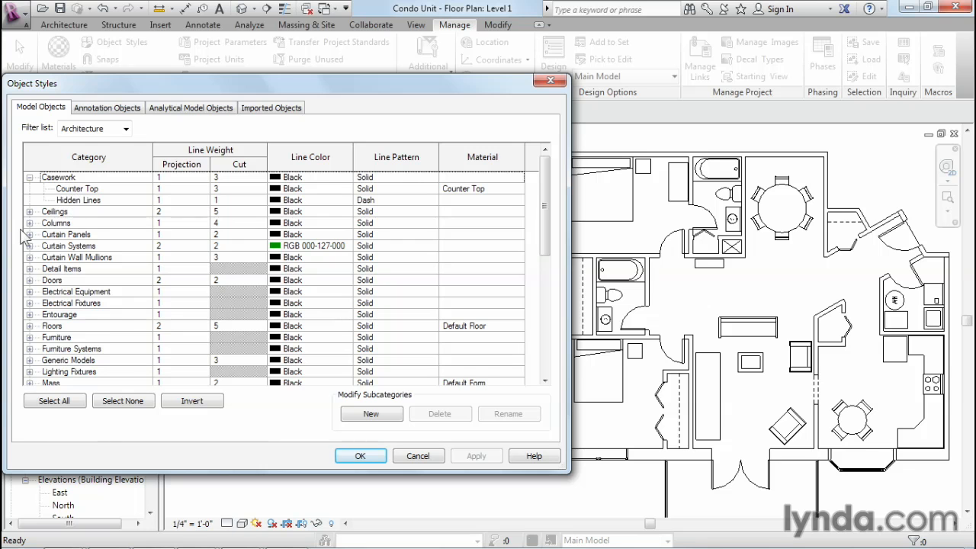
left_click(28, 234)
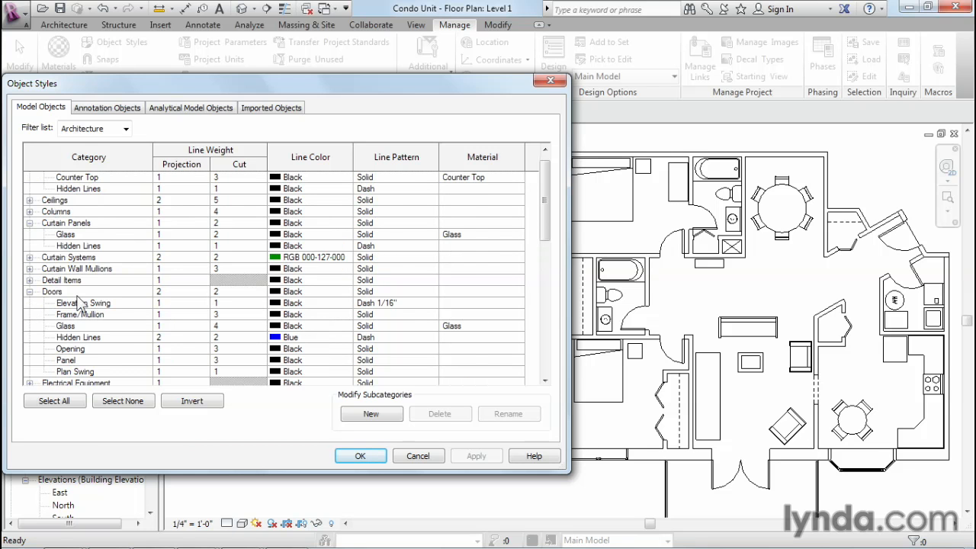
mouse_move(87, 385)
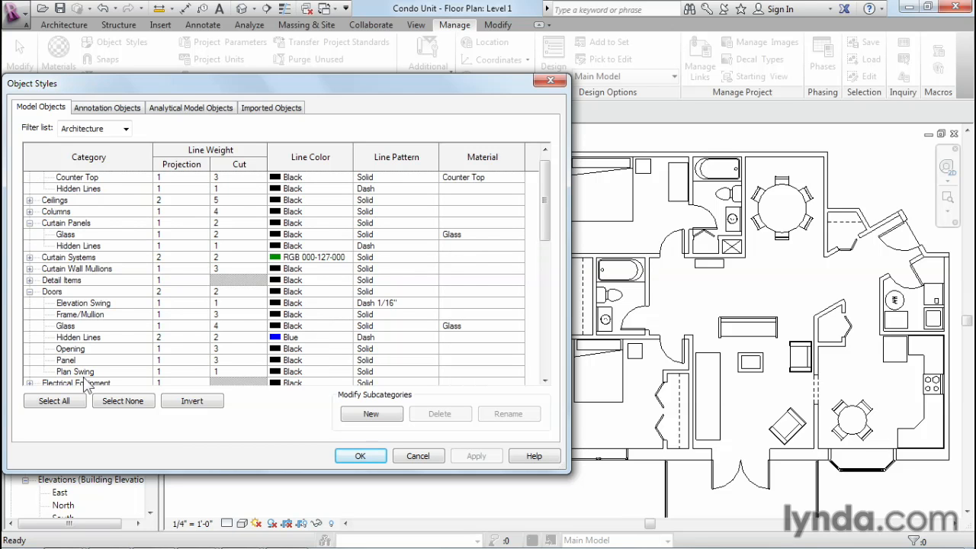
left_click(82, 303)
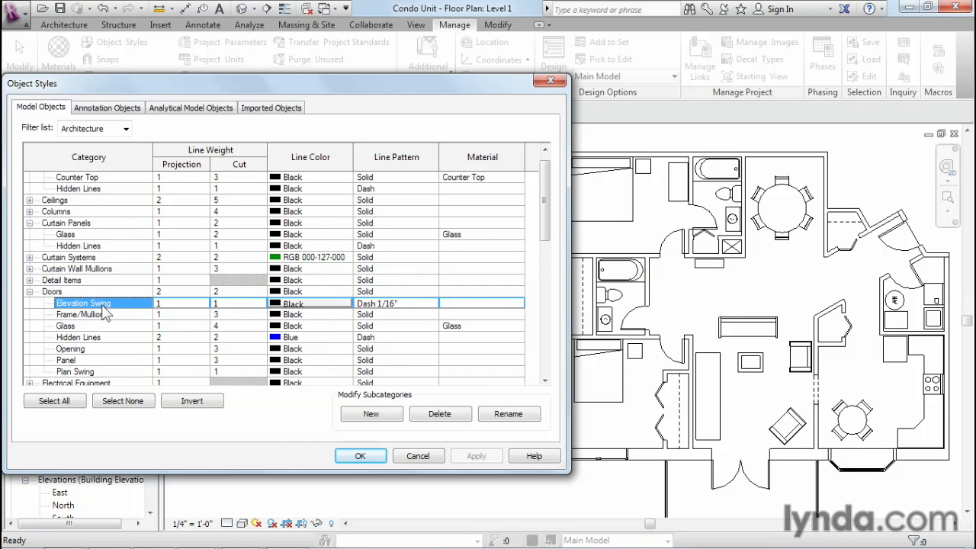
left_click(66, 360)
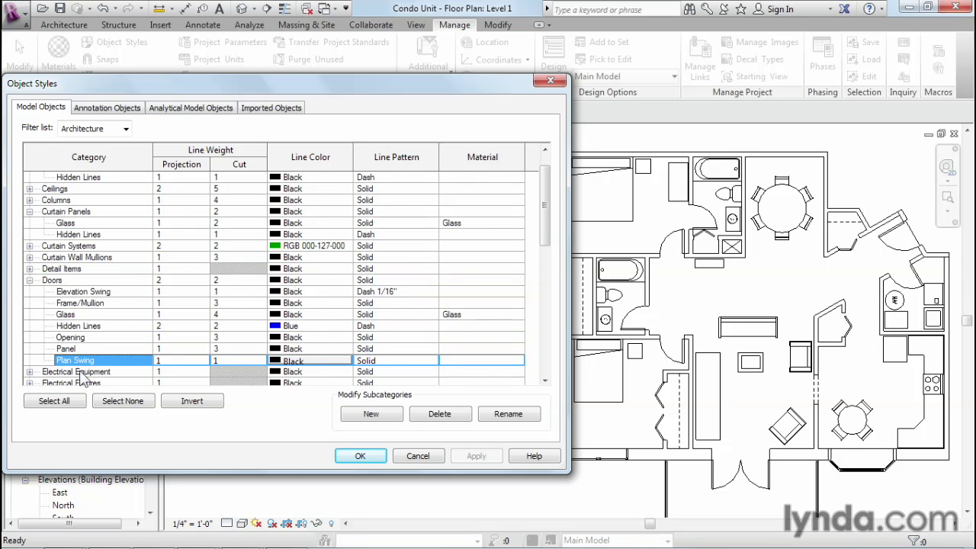
mouse_move(296, 391)
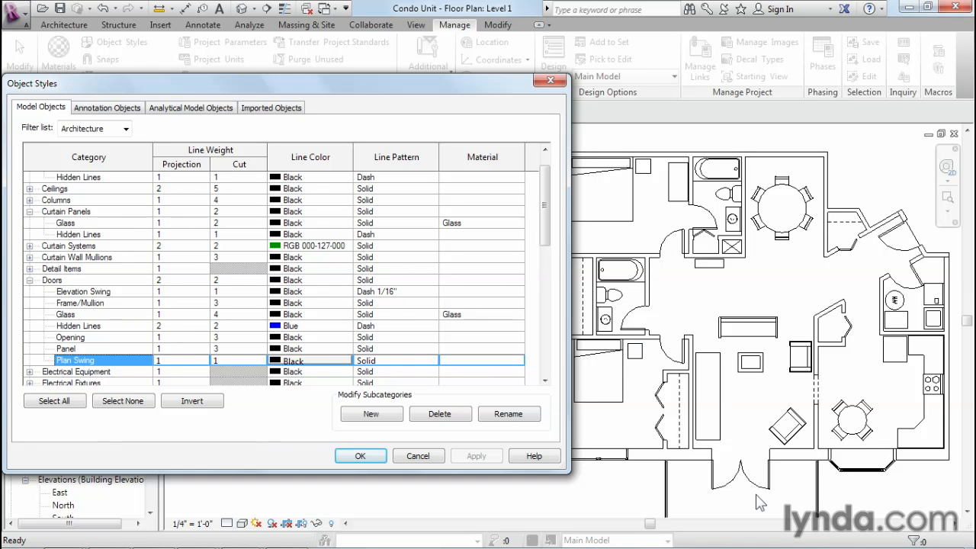
mouse_move(324, 369)
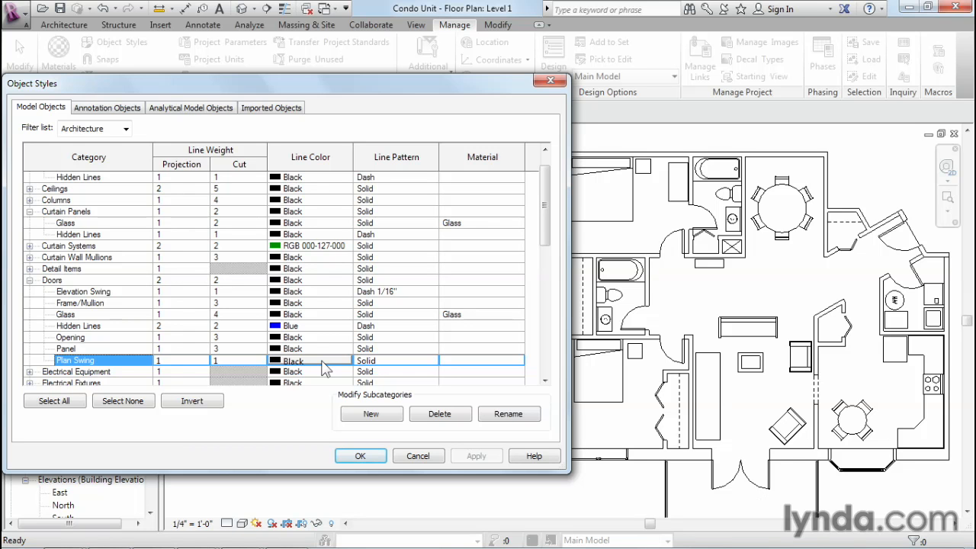
Set the Plan Swing line colour to red and apply.
left_click(309, 360)
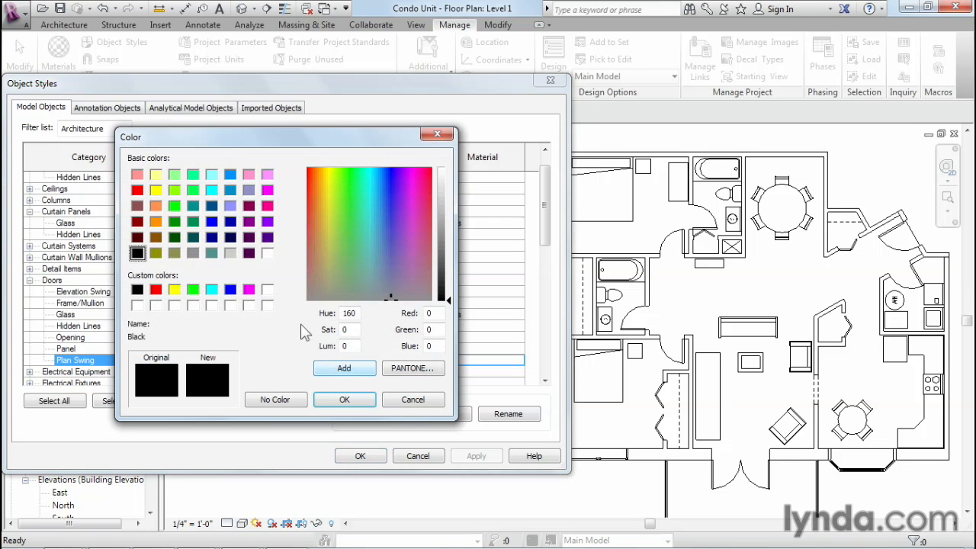
left_click(156, 290)
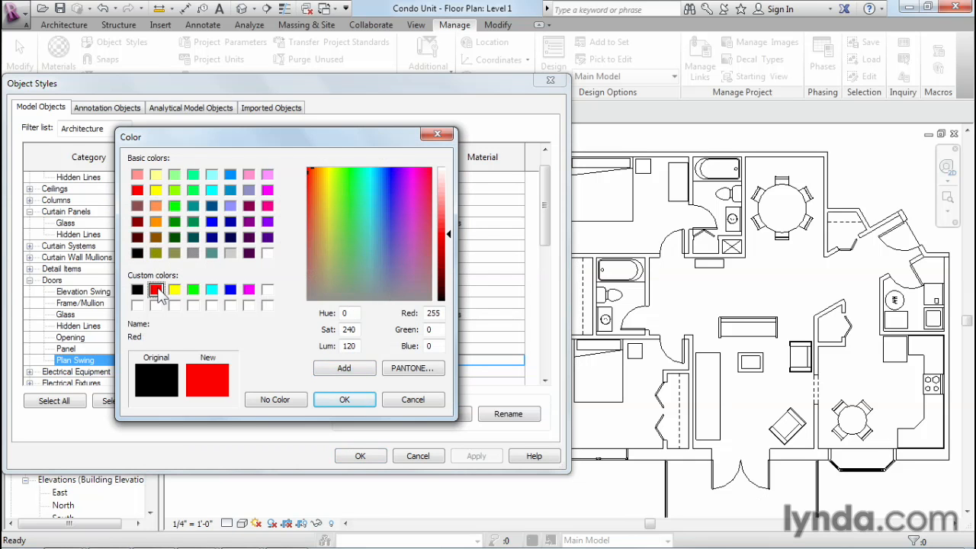
left_click(344, 400)
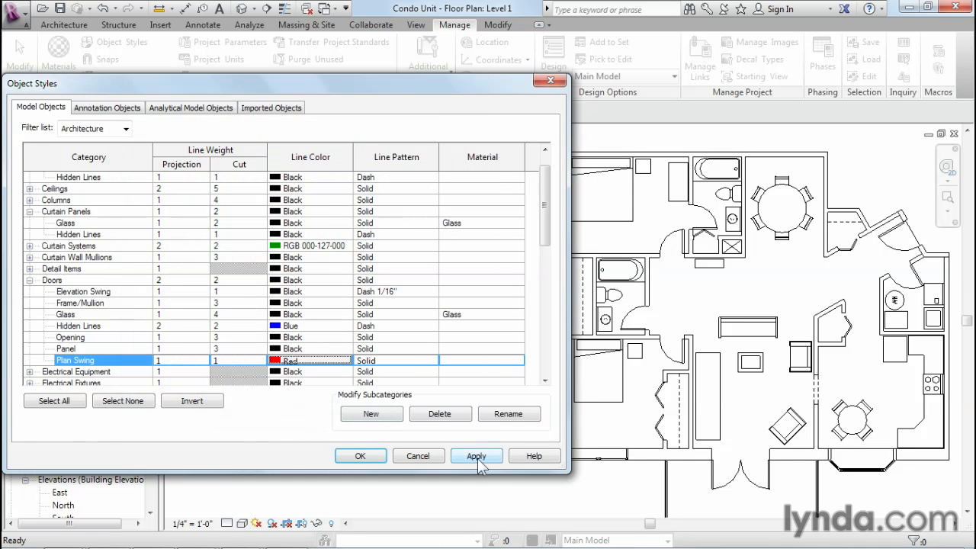
left_click(475, 455)
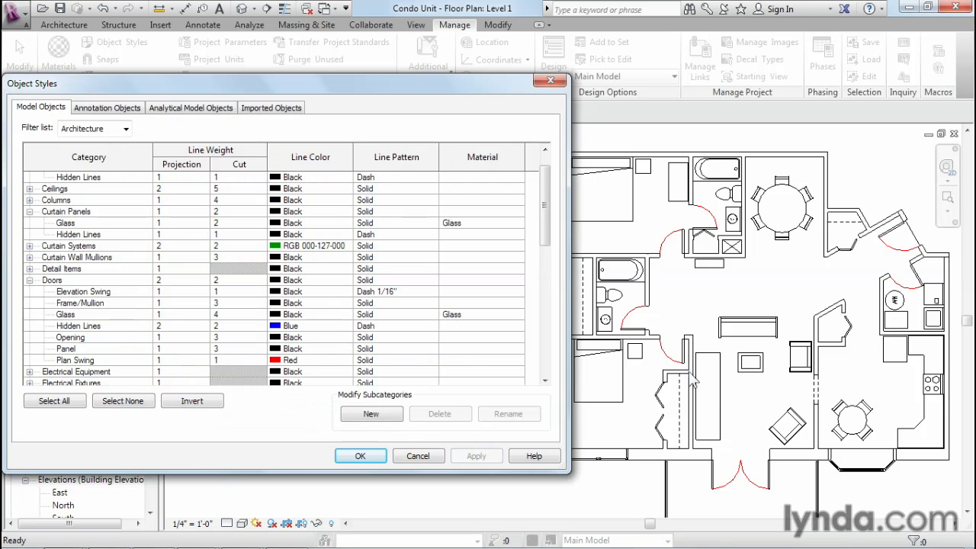
mouse_move(815, 488)
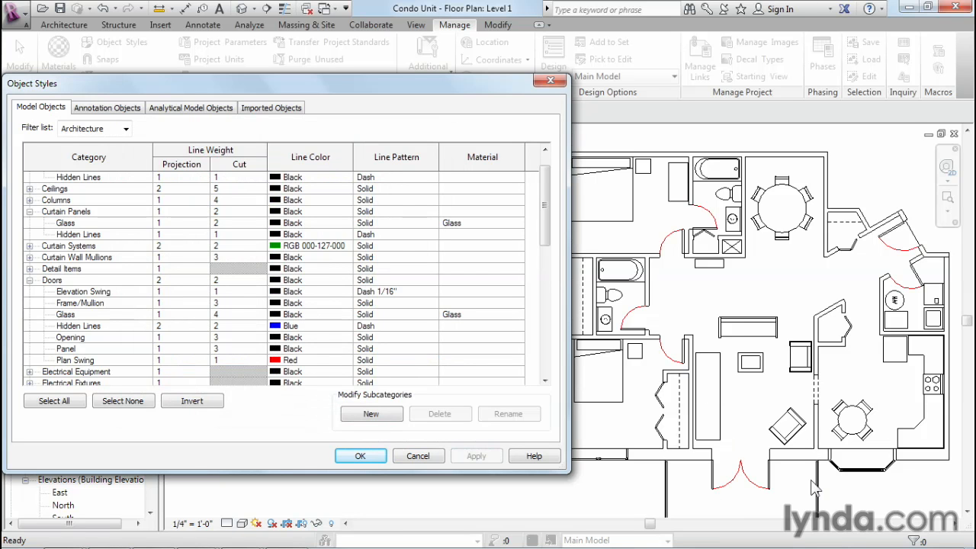